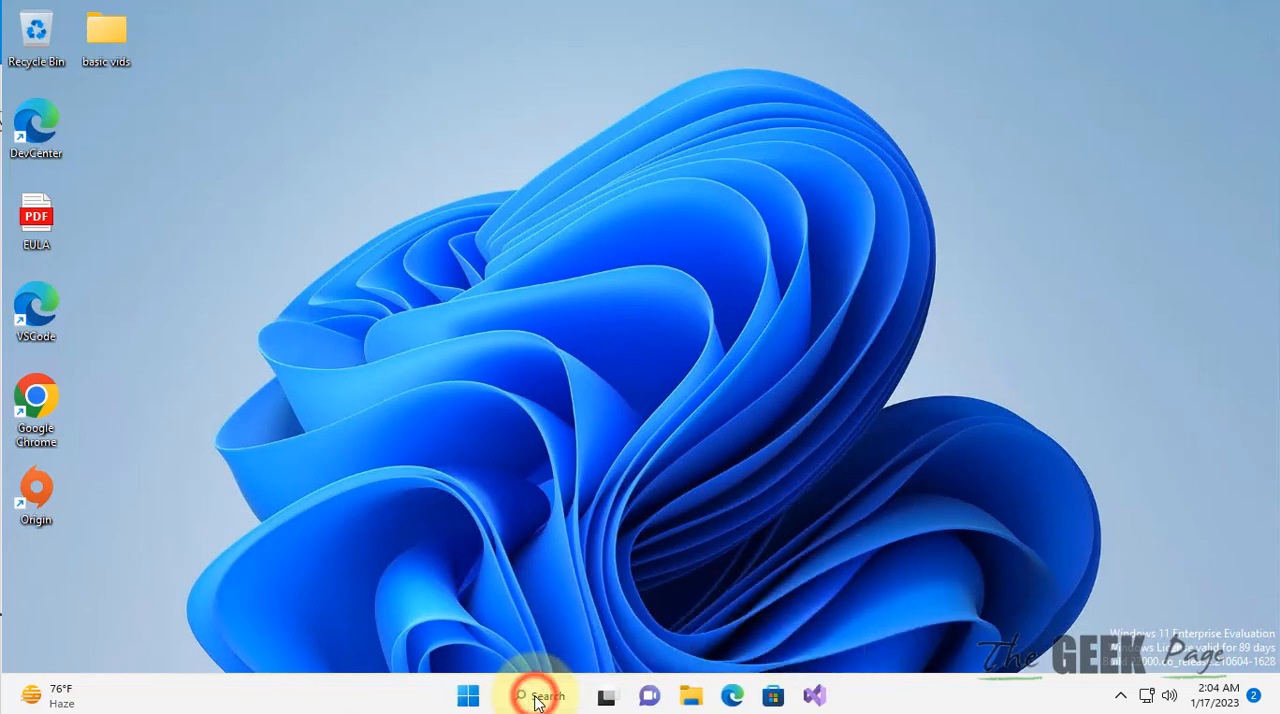
Launch Registry Editor from Windows search, bringing up the UAC permission prompt.
type("registry Editor")
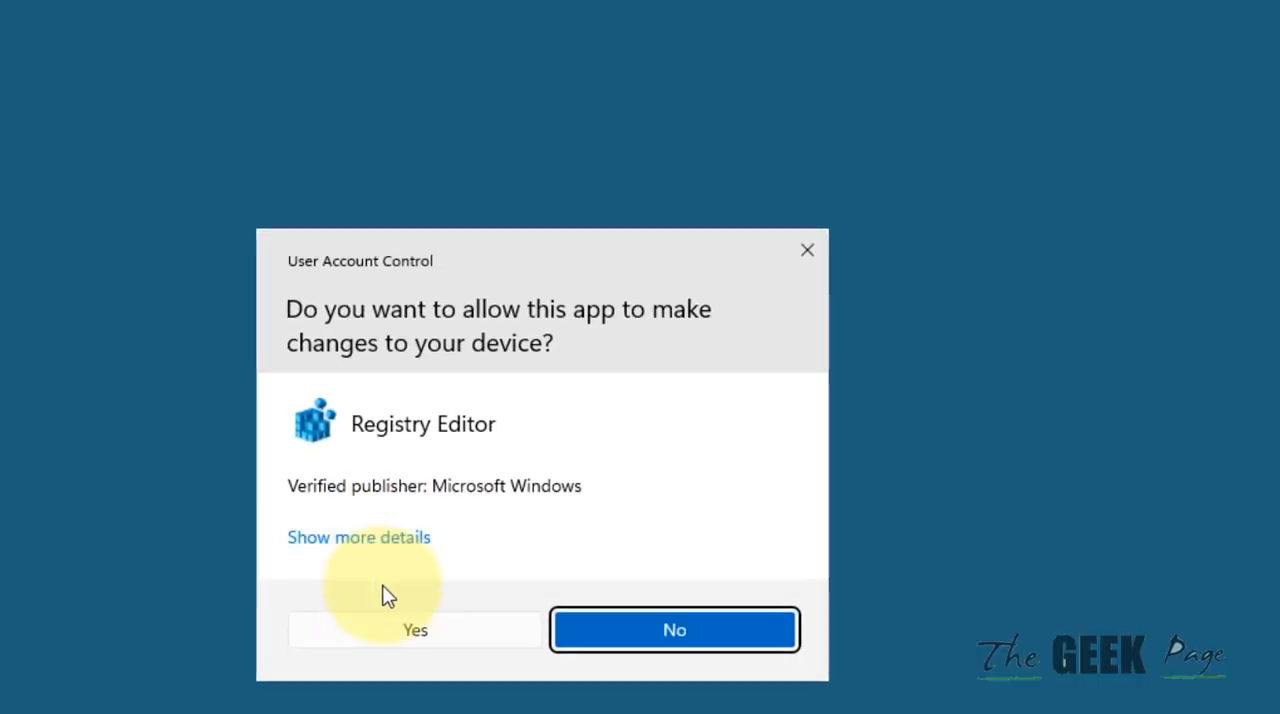
Allow the UAC prompt and browse to HKEY_LOCAL_MACHINE\SOFTWARE\Policies\Microsoft.
left_click(414, 630)
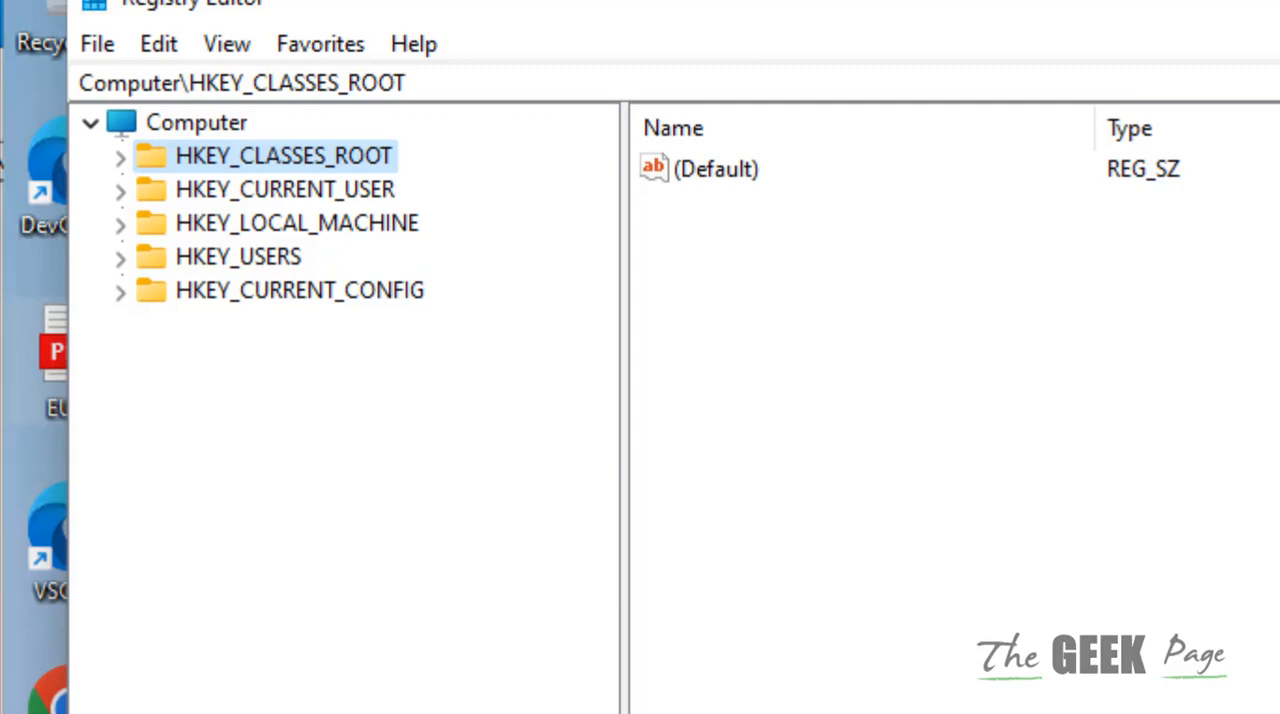
left_click(296, 222)
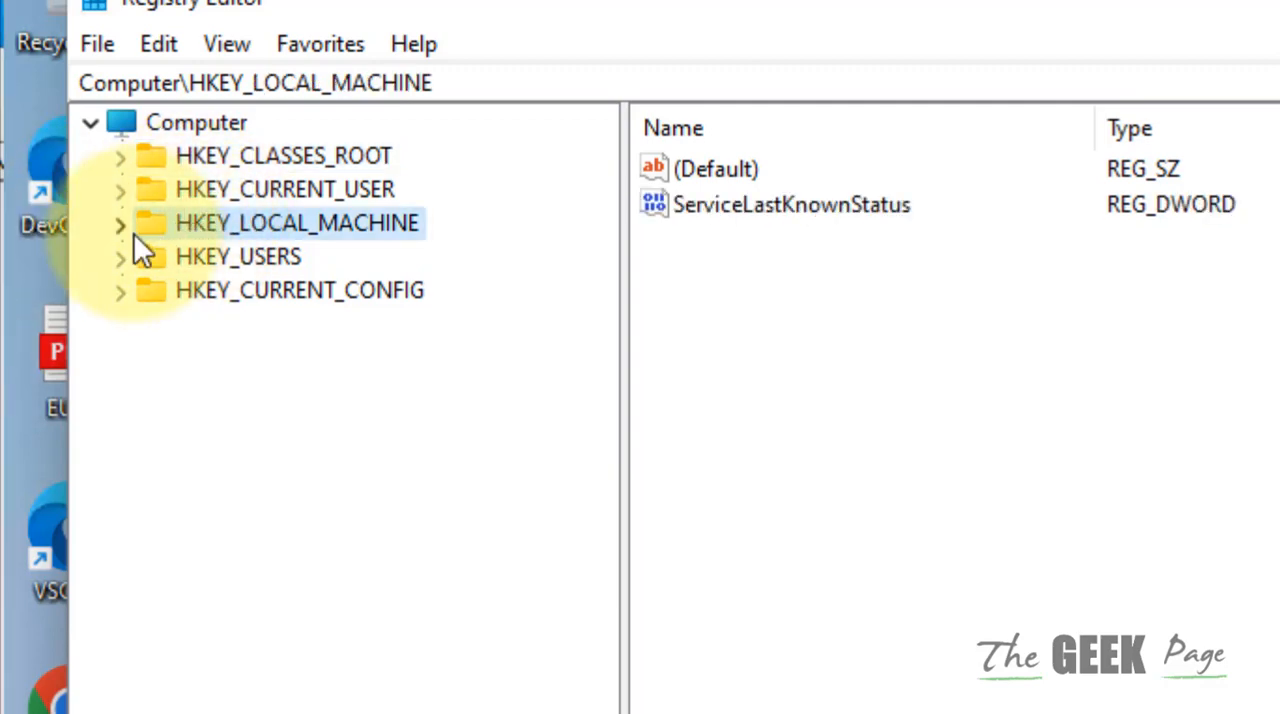
left_click(120, 222)
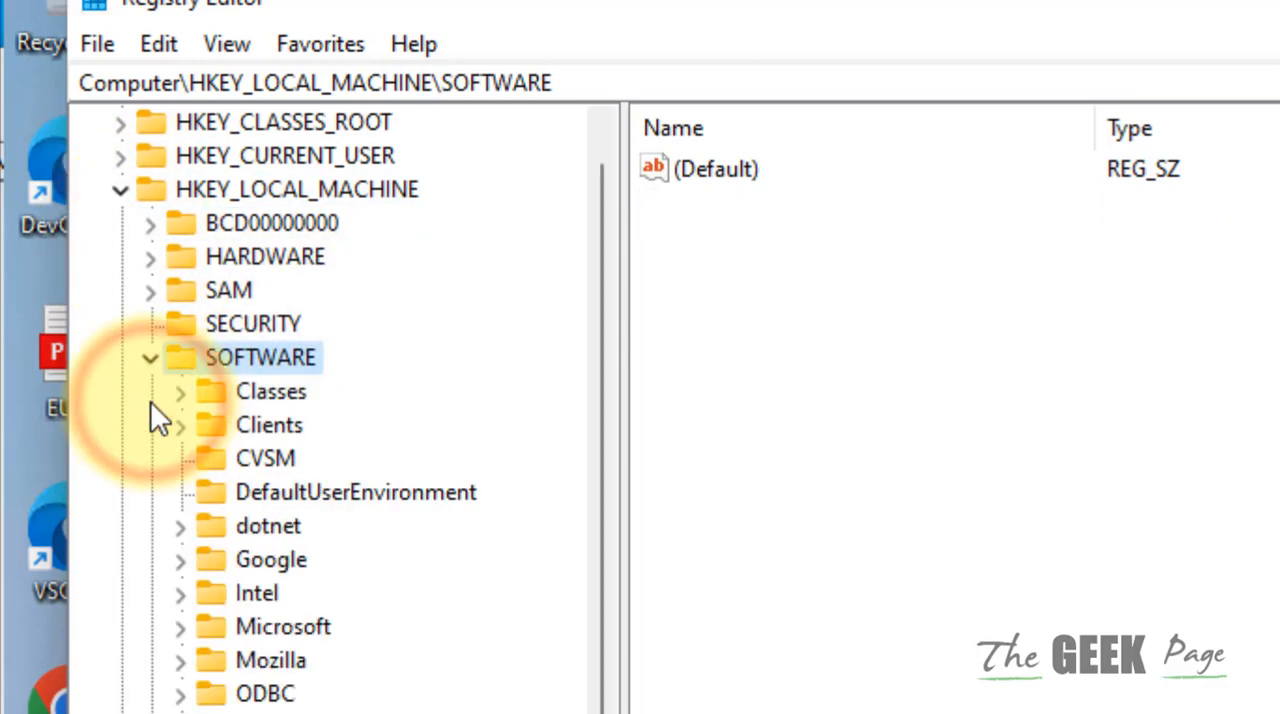
scroll("down", 3)
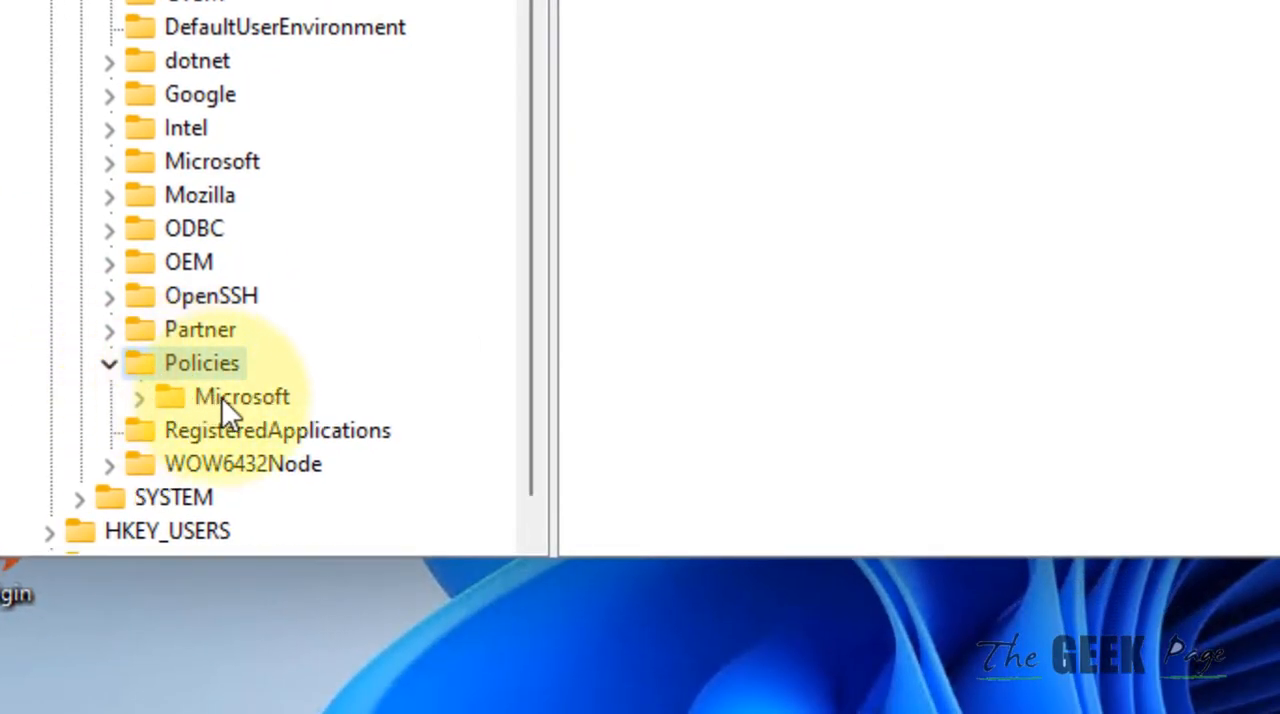
left_click(240, 396)
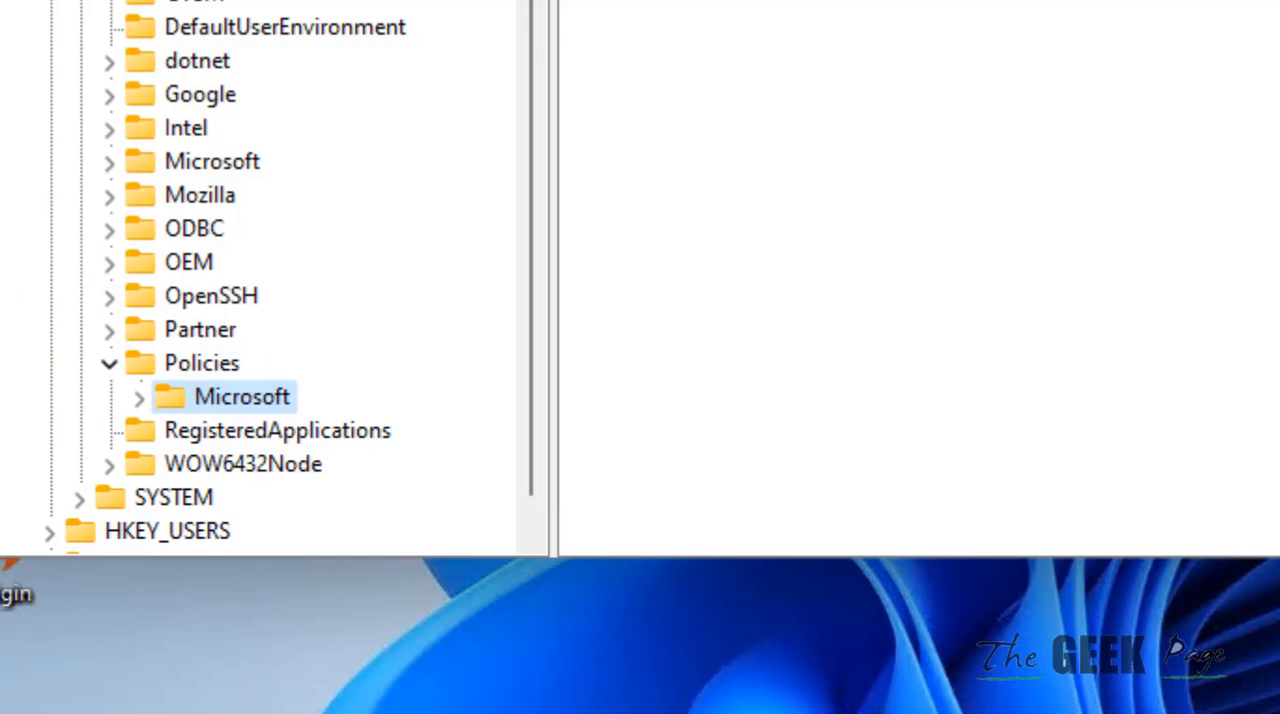
right_click(242, 396)
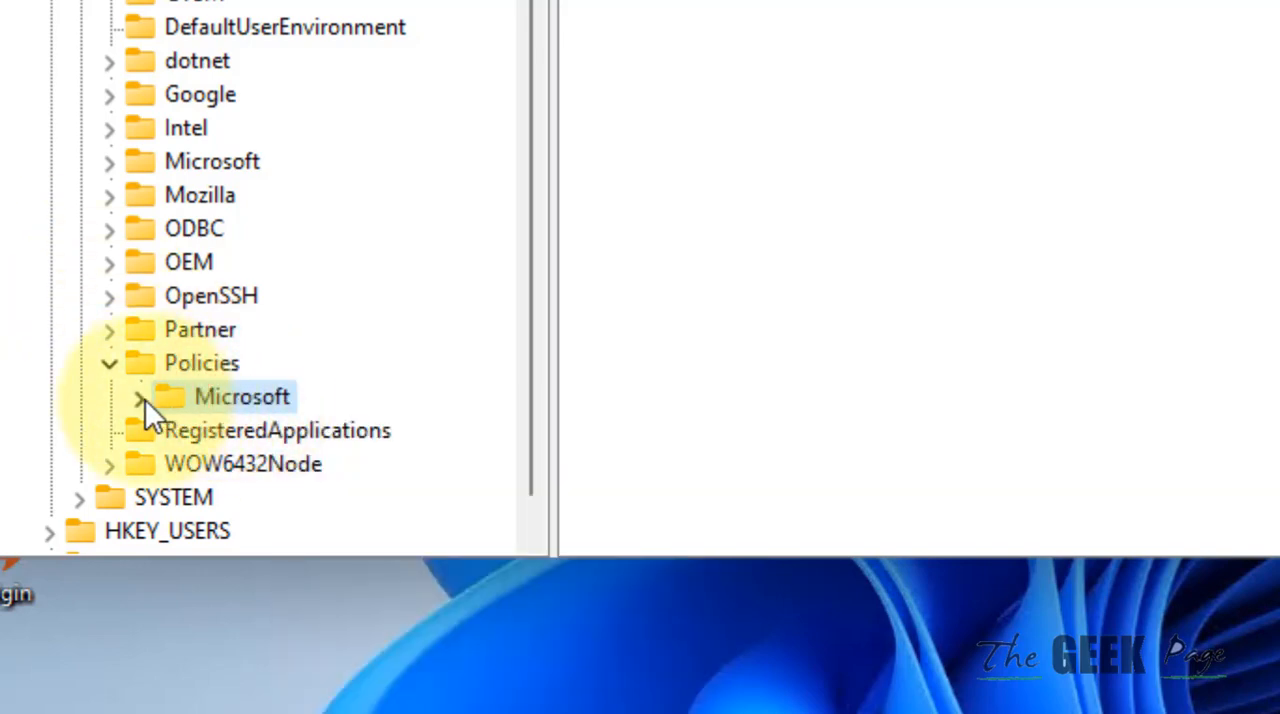
Create a new subkey named Edge under Policies\Microsoft.
left_click(136, 396)
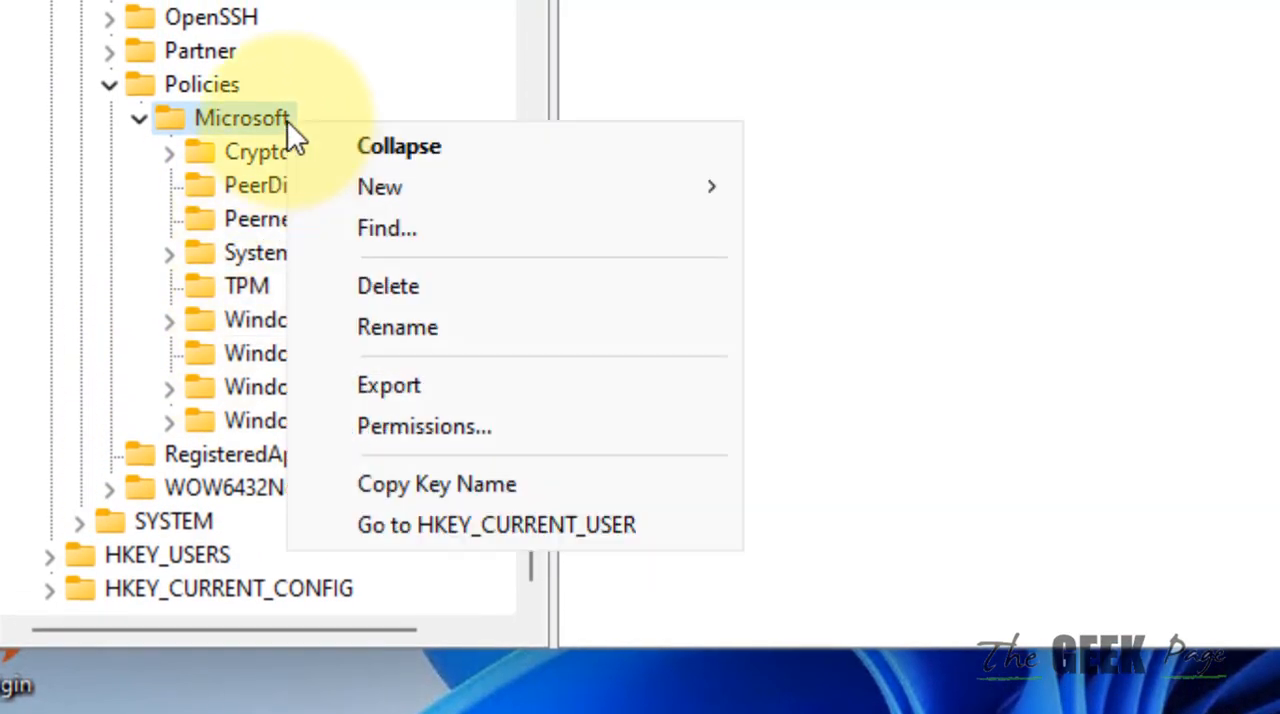
mouse_move(380, 188)
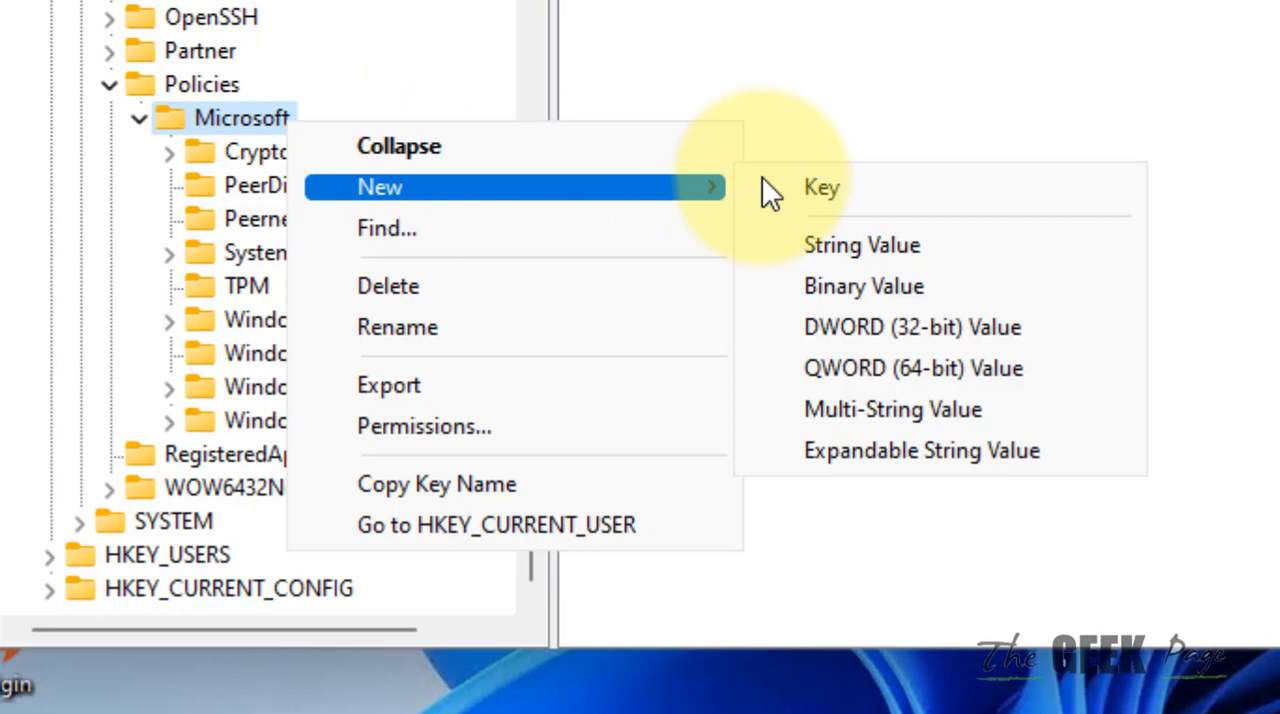
left_click(820, 188)
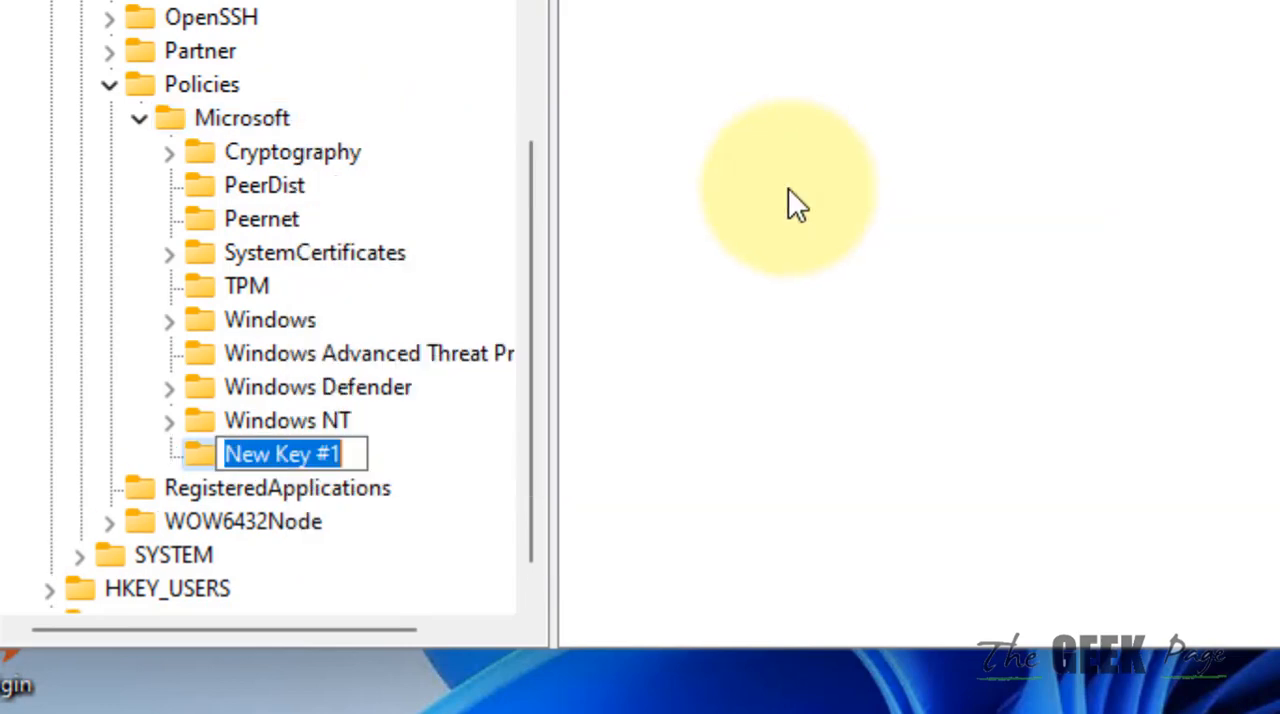
type("Edhge")
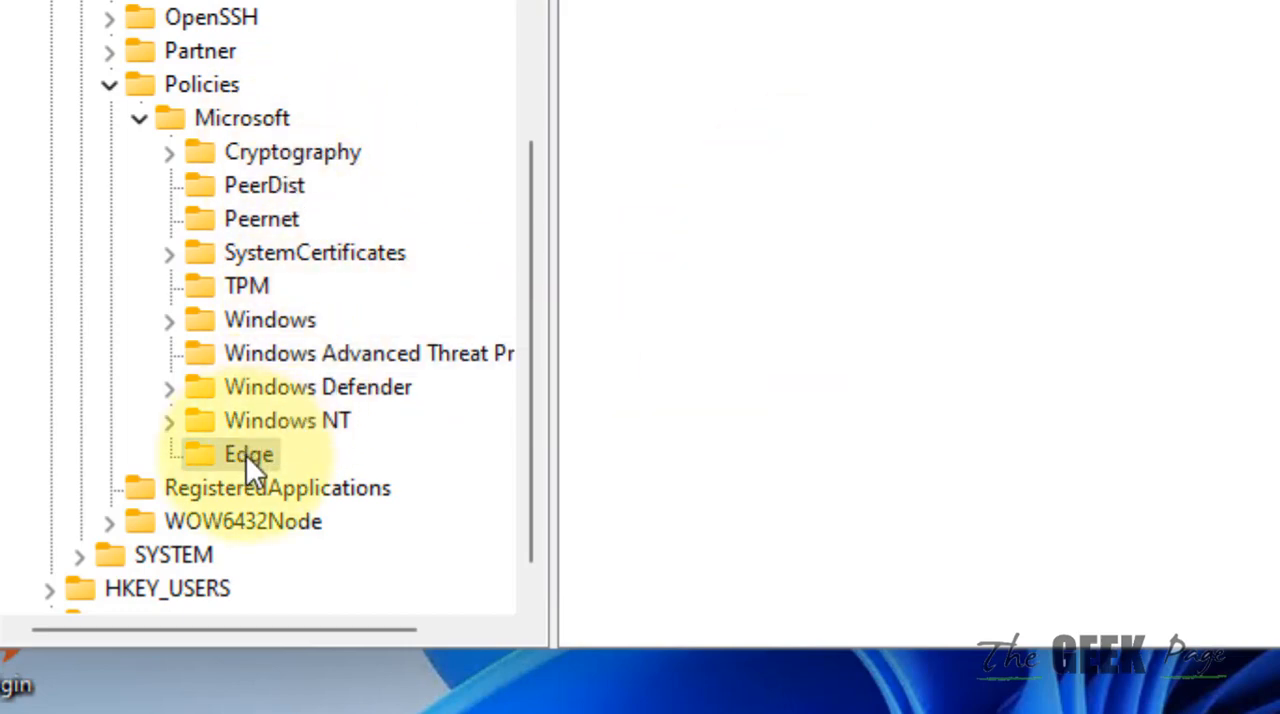
Add a 32-bit DWORD value named RendererCodeIntegrityEnabled inside the Edge key.
left_click(248, 454)
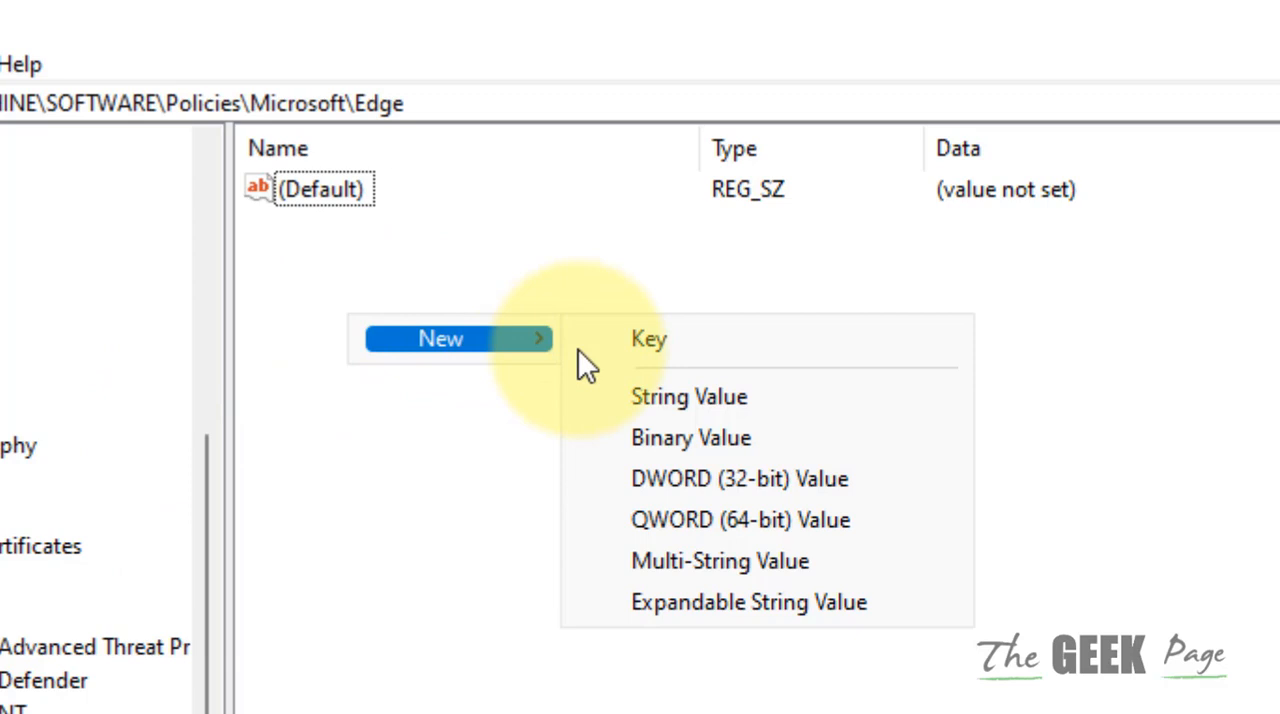
mouse_move(790, 478)
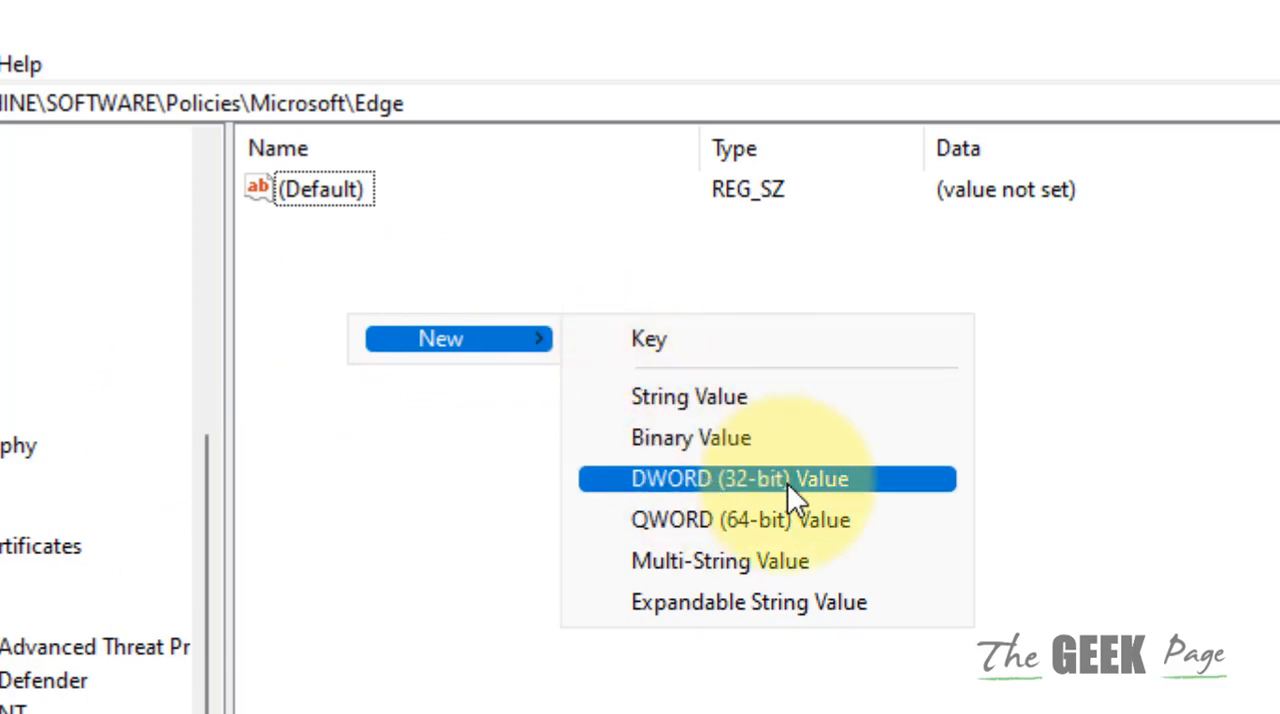
left_click(740, 478)
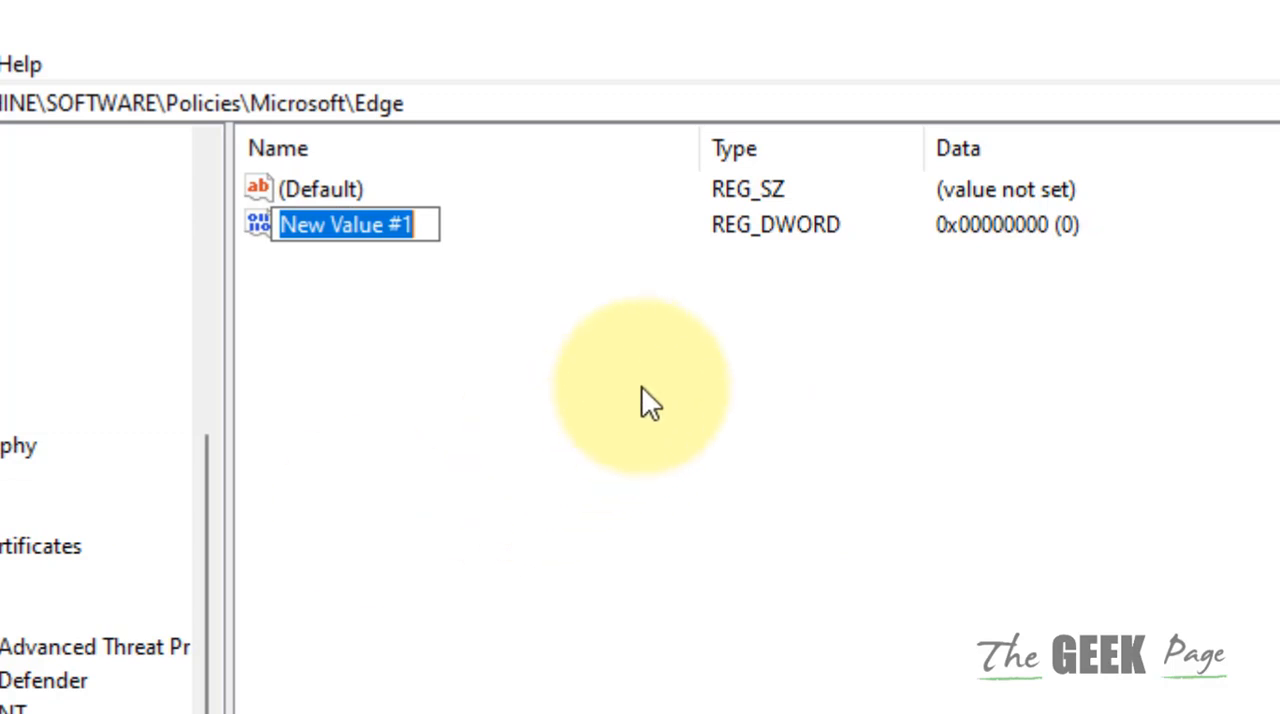
type("Rend")
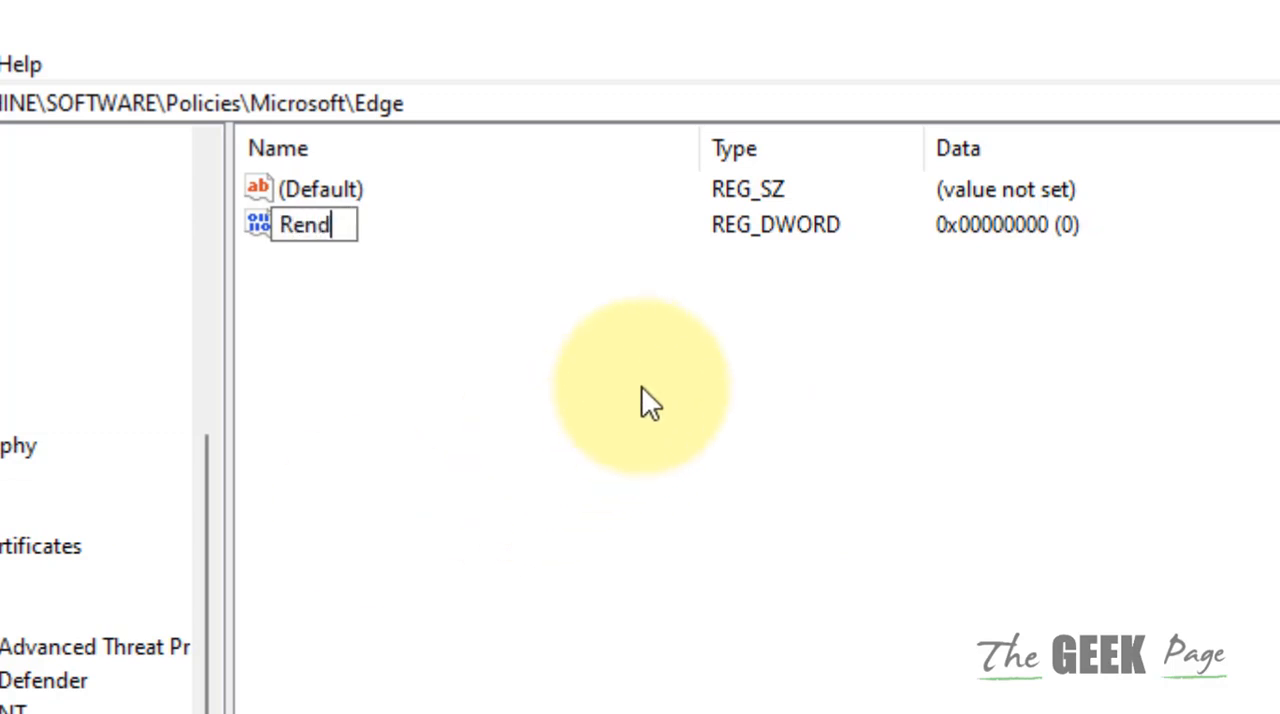
type("erer")
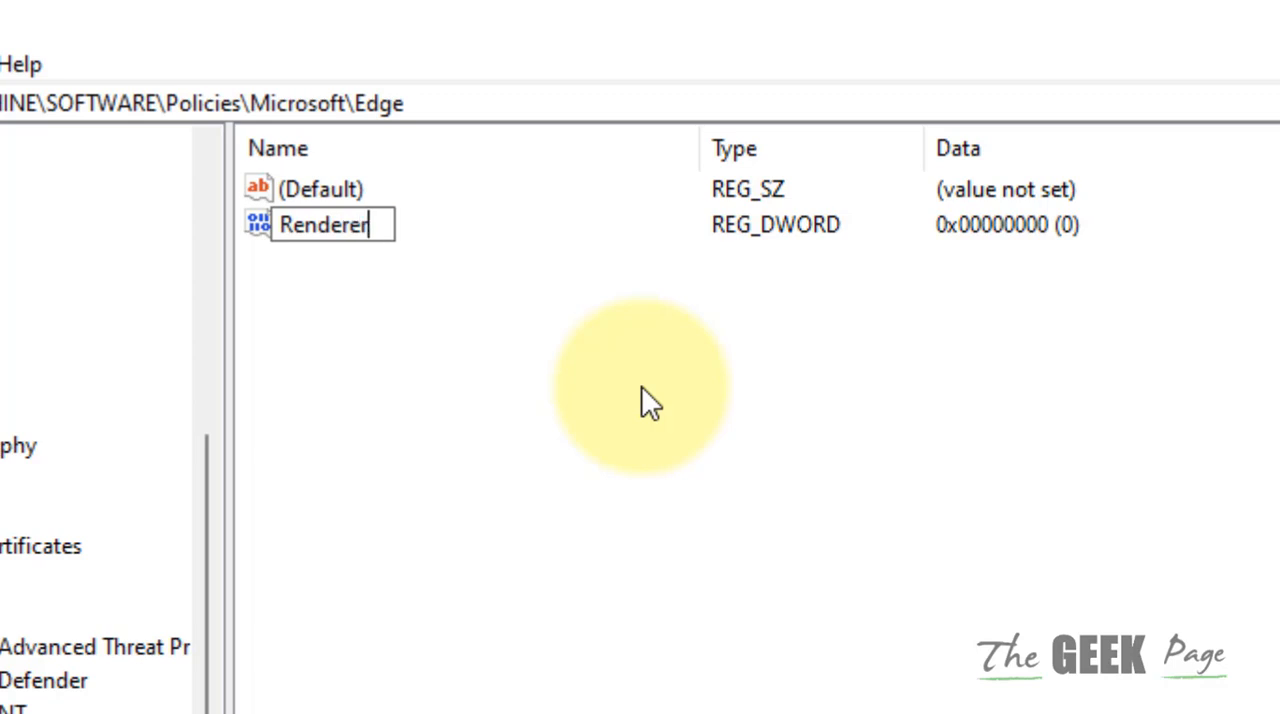
type("Code")
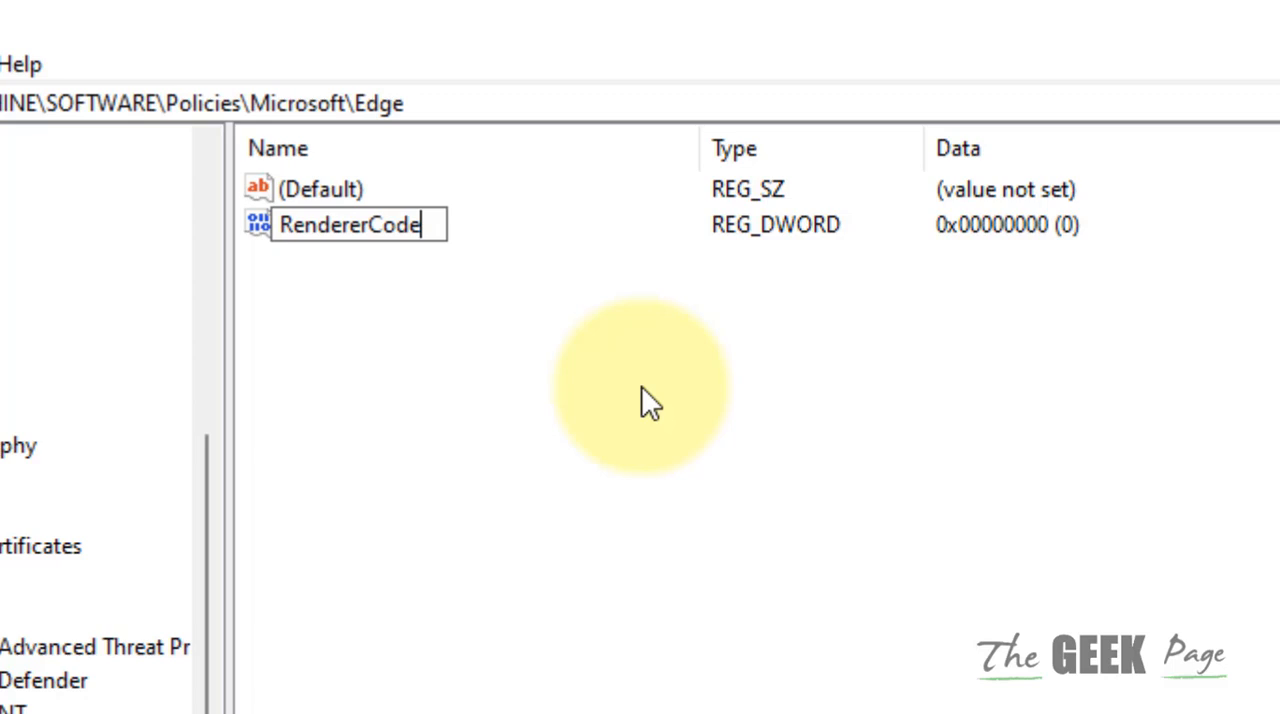
type("Integrity")
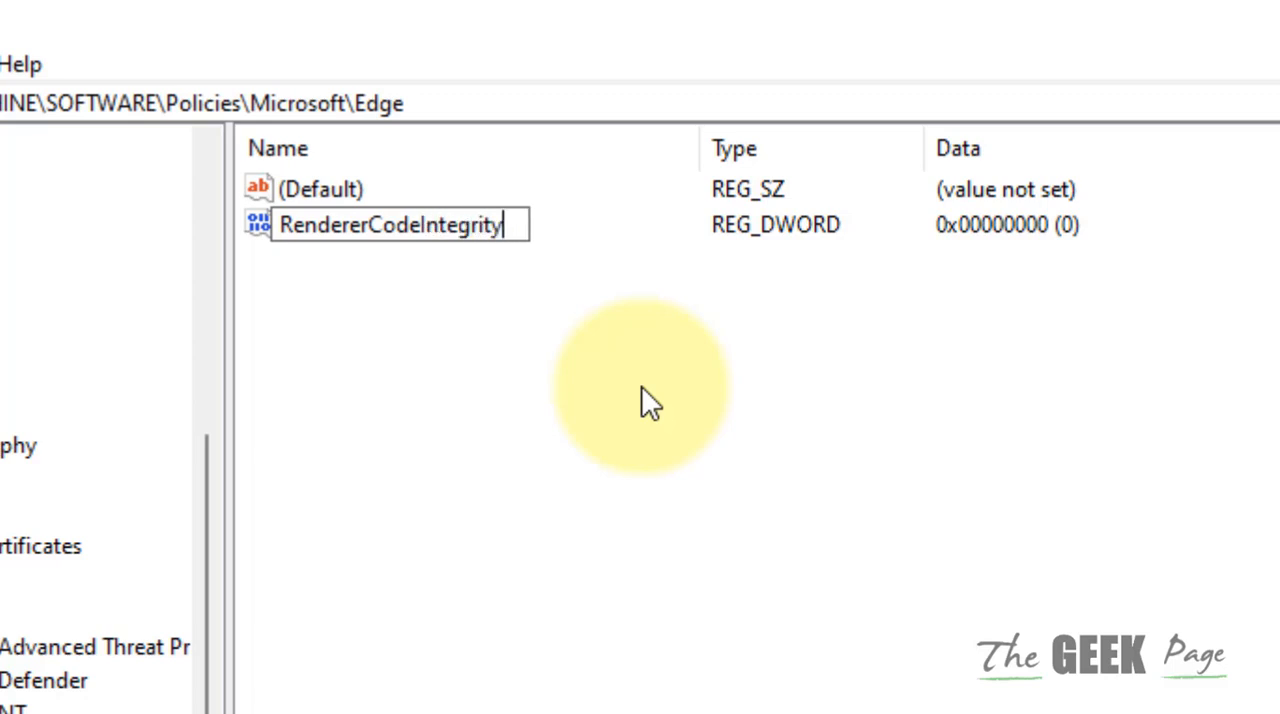
type("Enab")
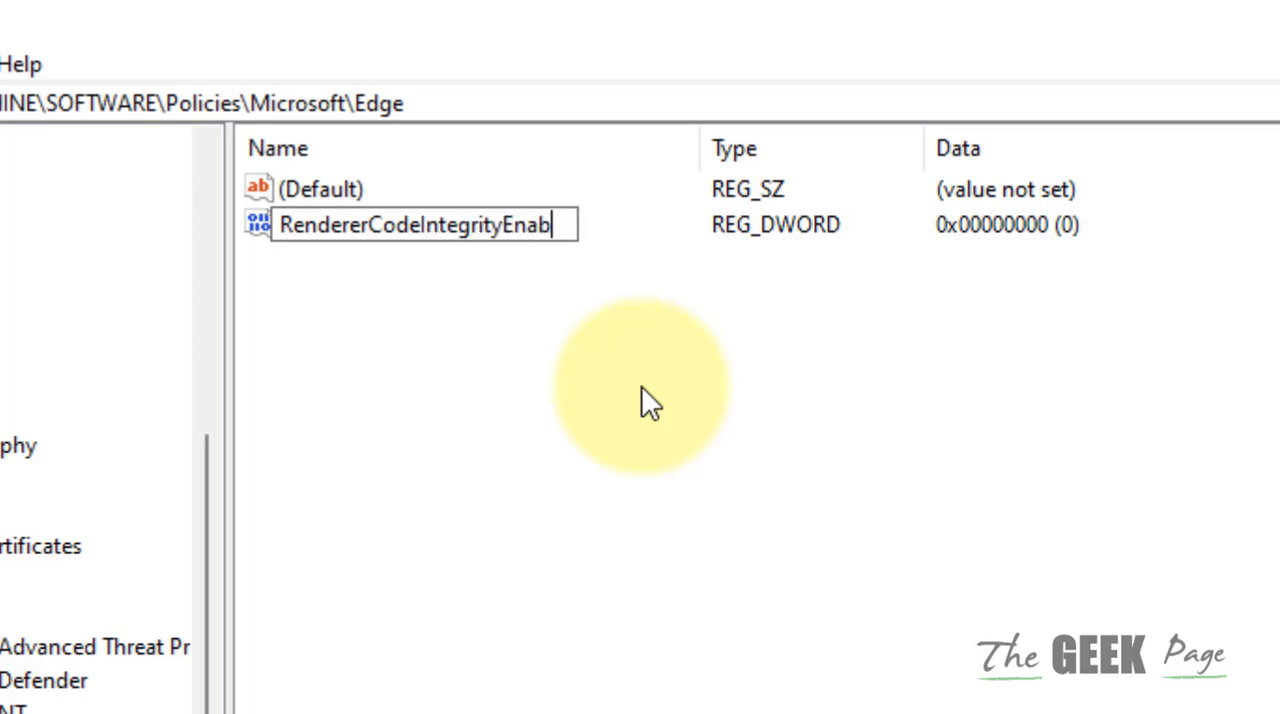
type("led")
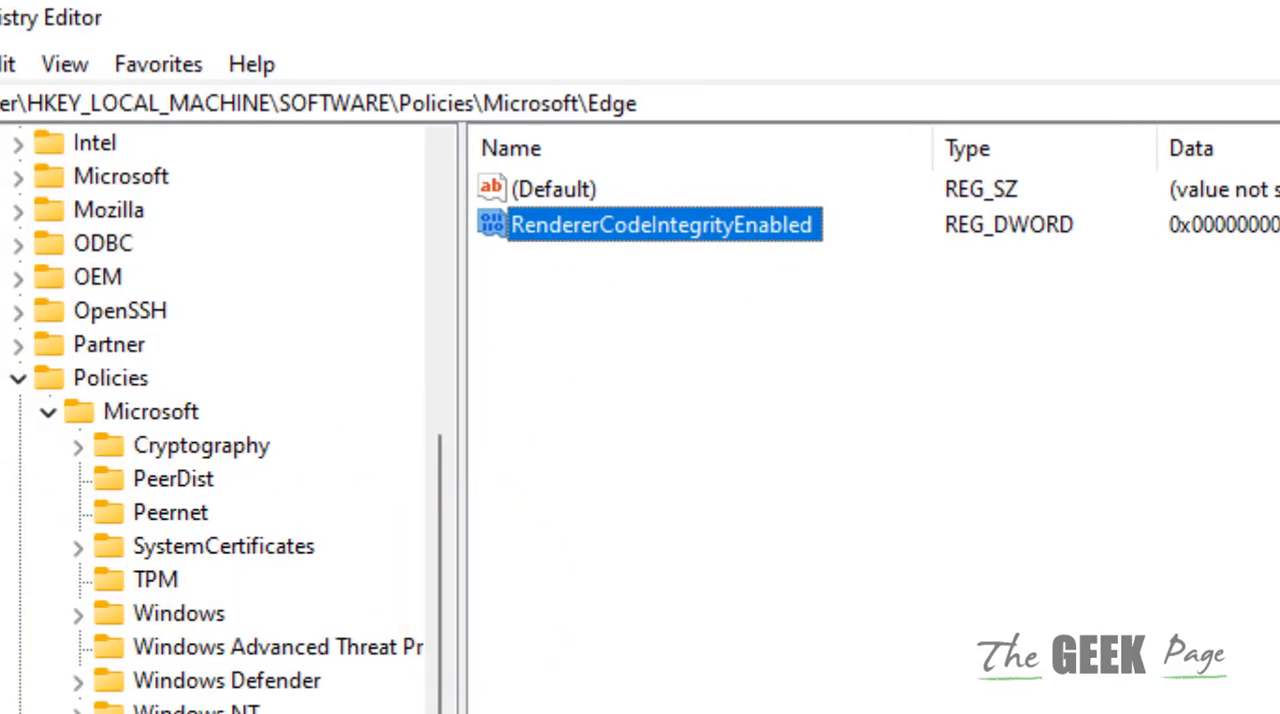
Keep RendererCodeIntegrityEnabled's value data at 0 with hexadecimal base and confirm.
double_click(650, 224)
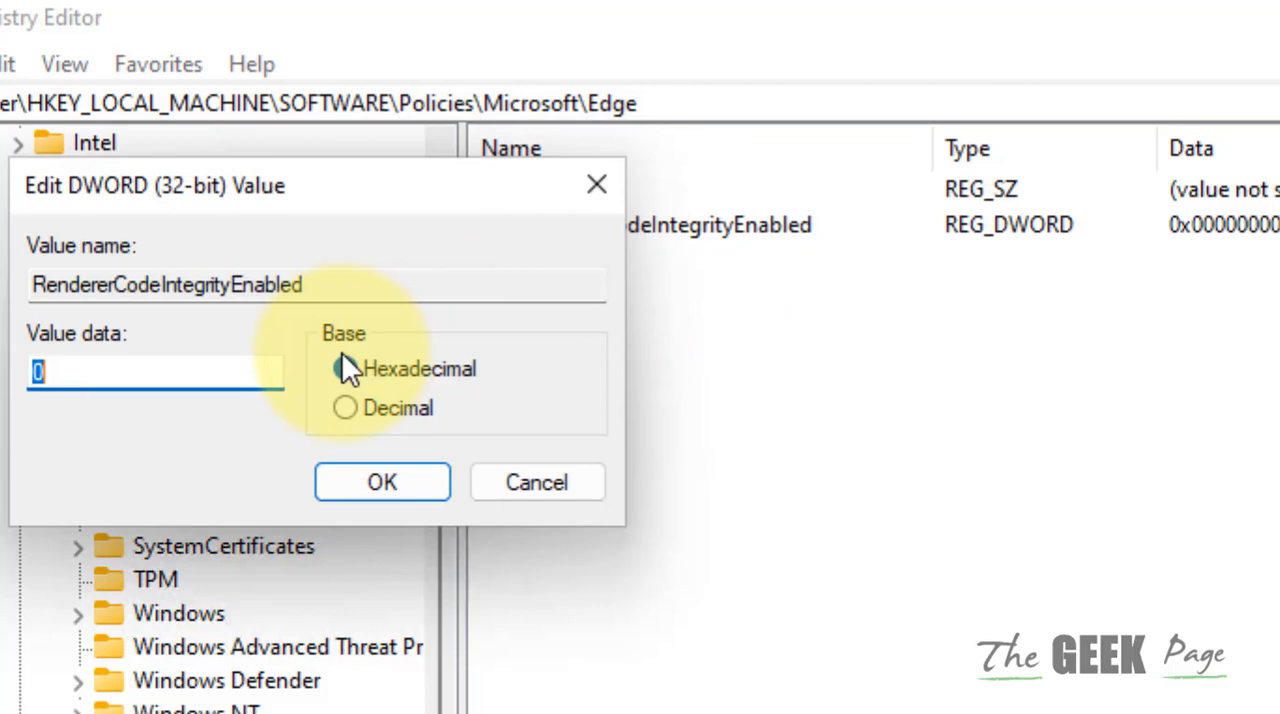
left_click(344, 368)
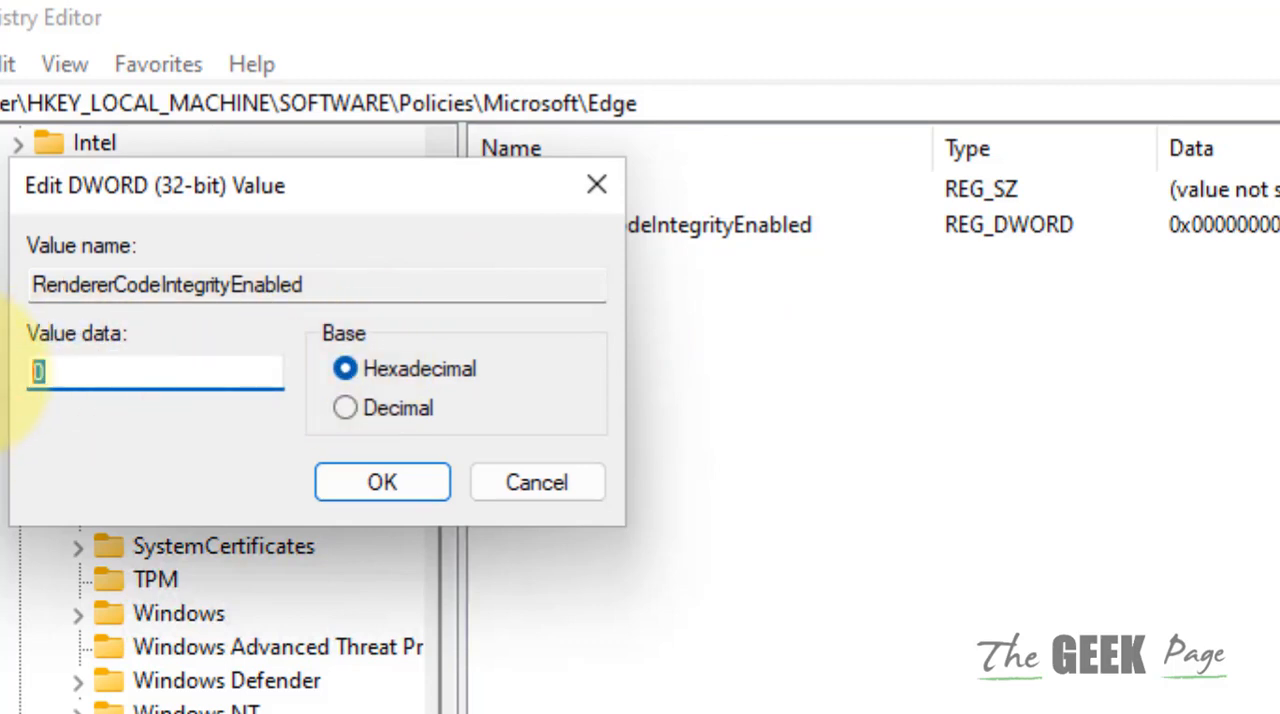
left_click(382, 482)
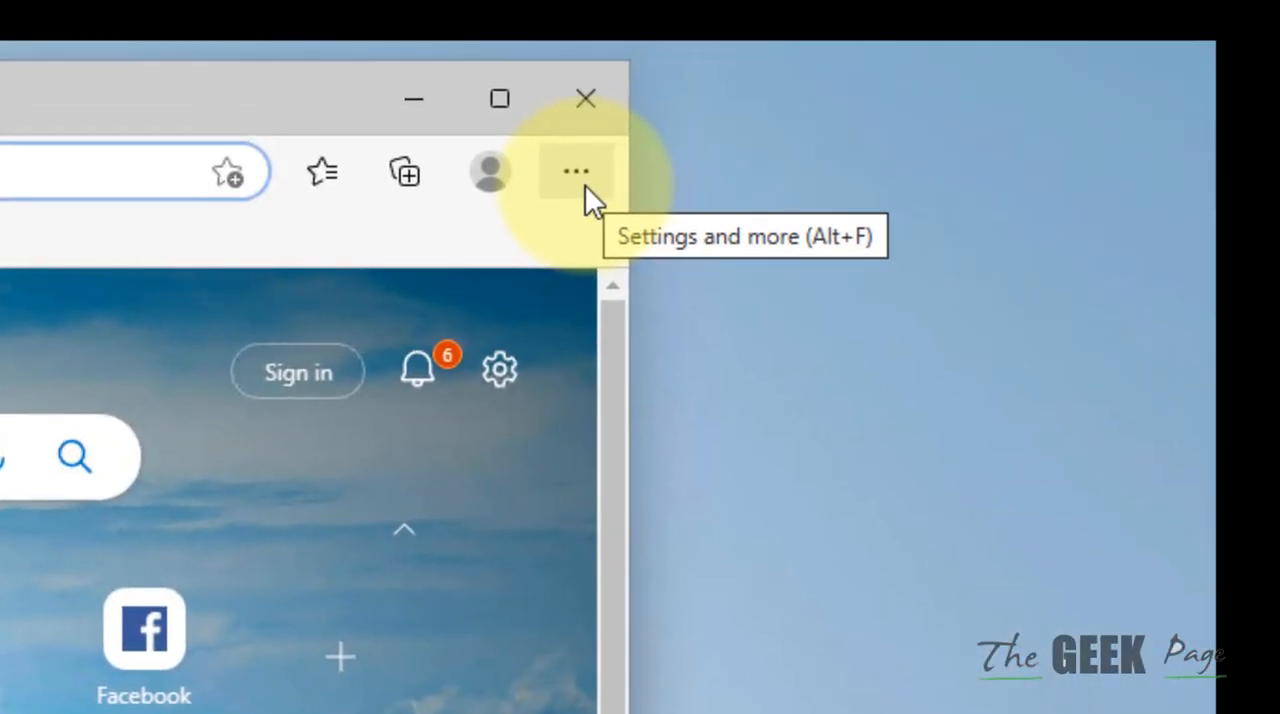
Reach Edge's settings page through the Settings and more menu.
left_click(576, 172)
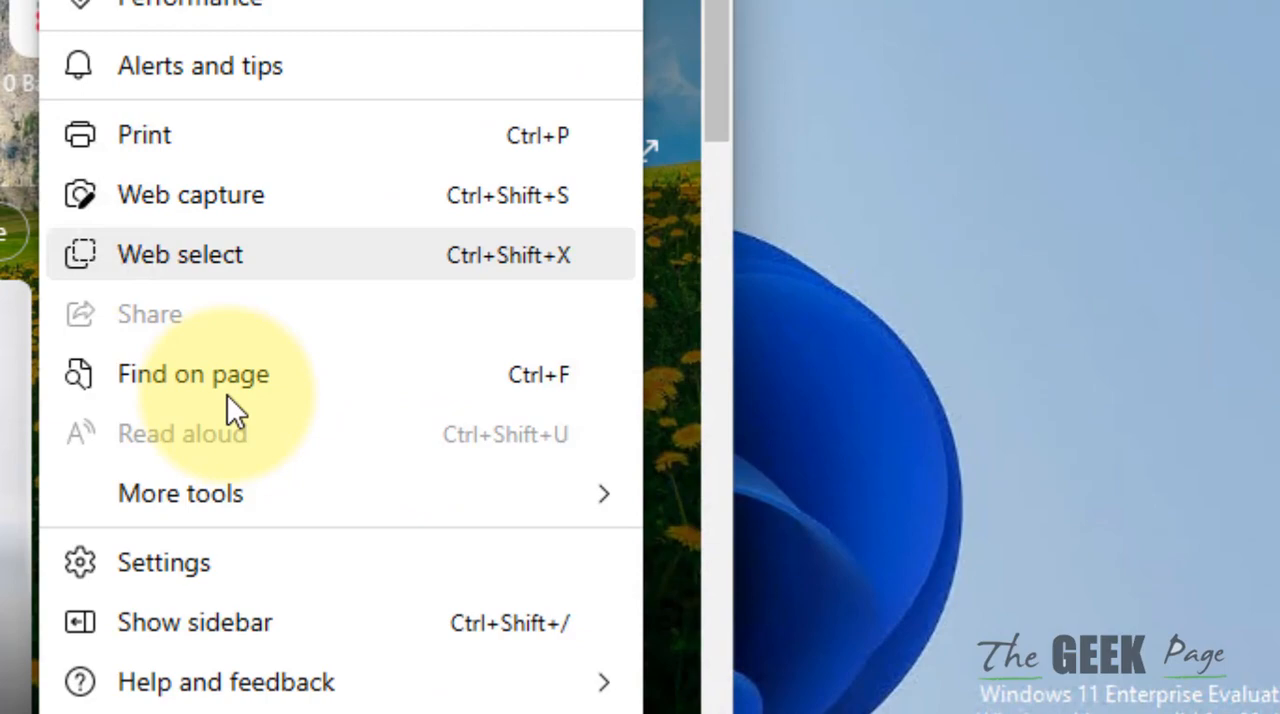
left_click(164, 562)
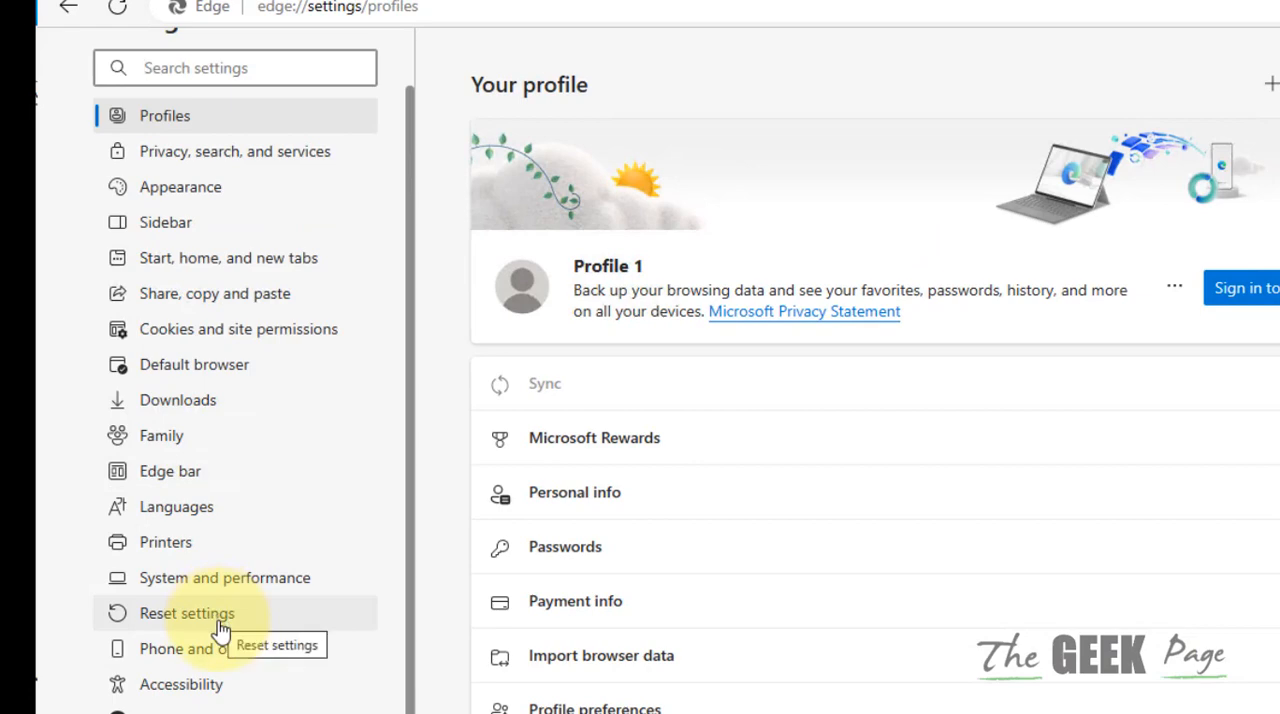
Restore Edge settings to their default values and confirm the reset.
left_click(186, 612)
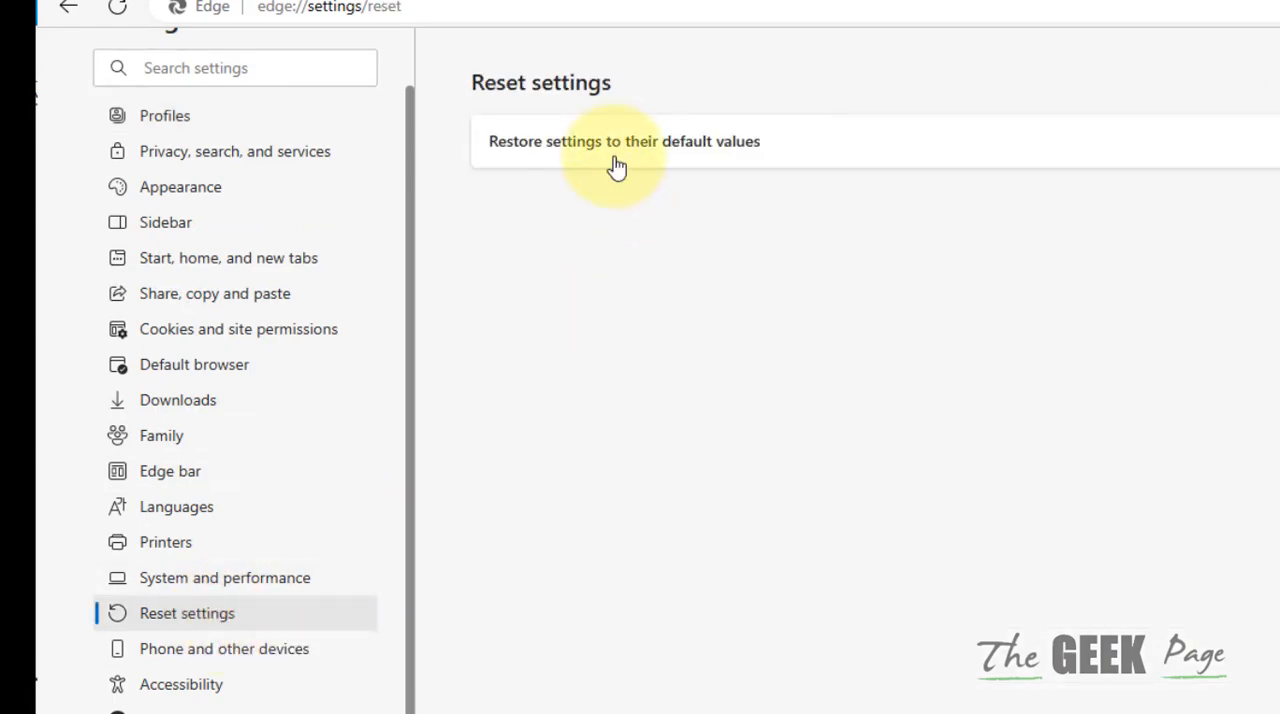
left_click(624, 140)
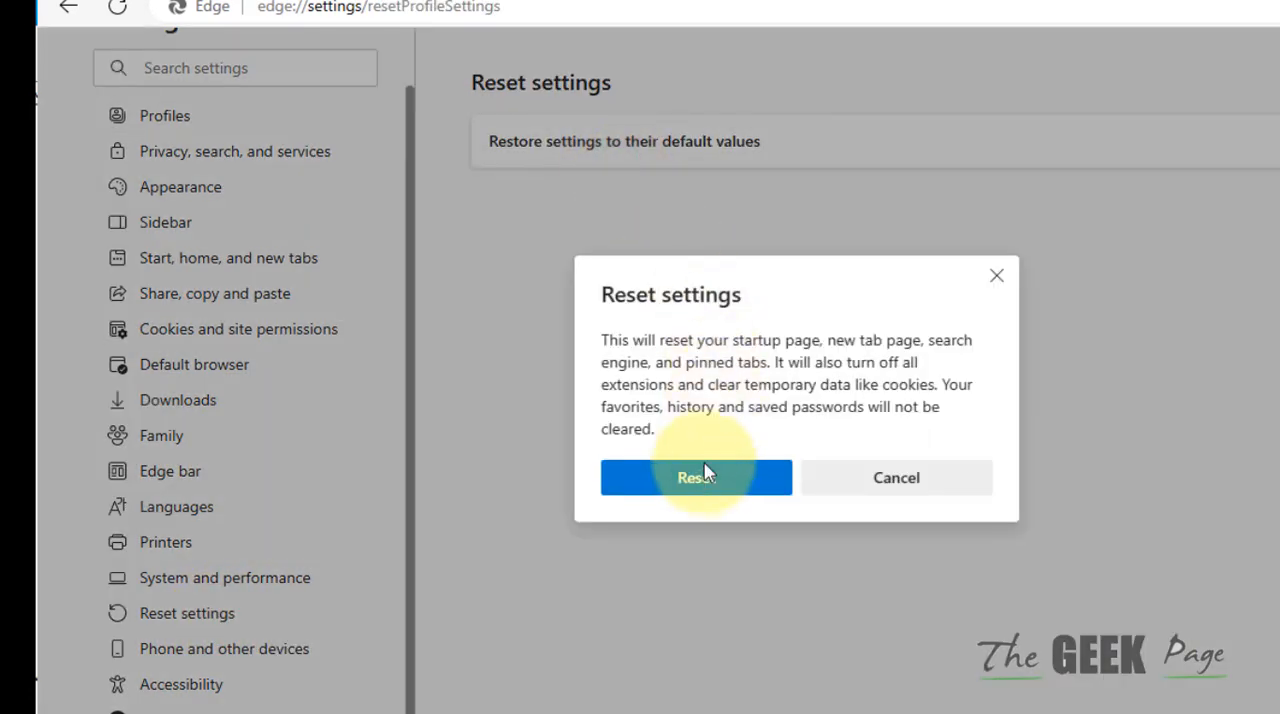
left_click(696, 476)
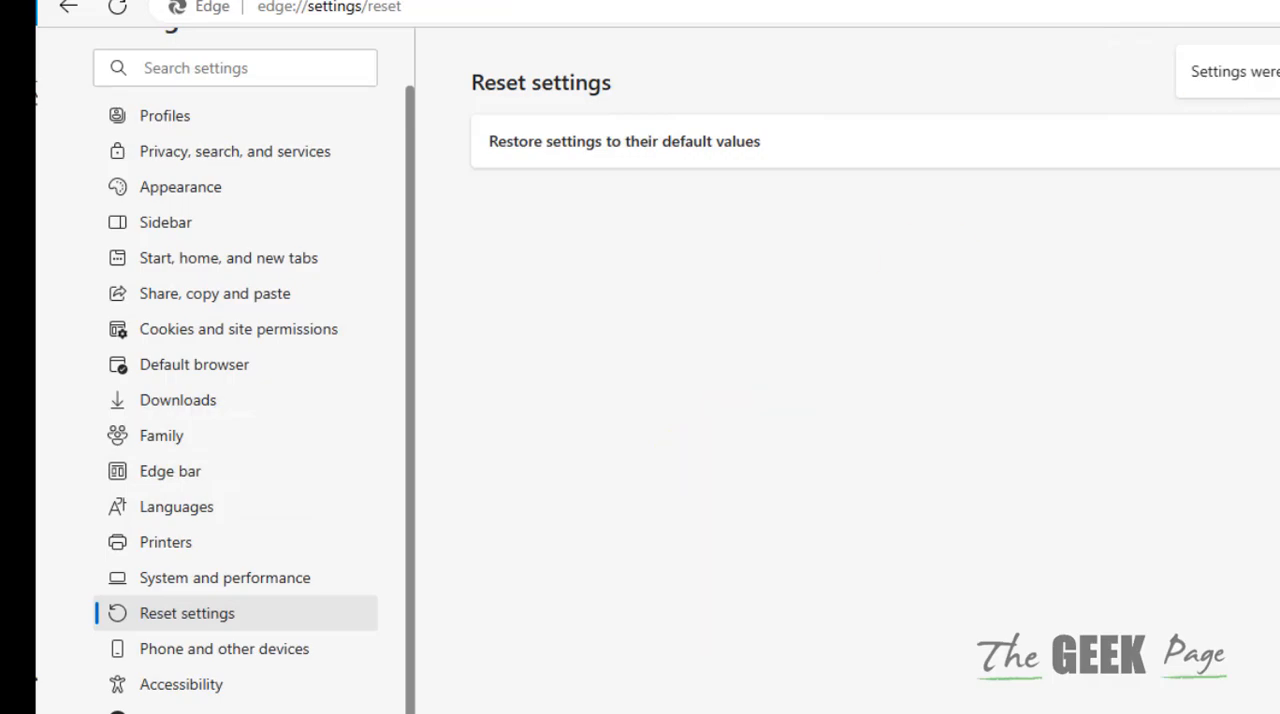